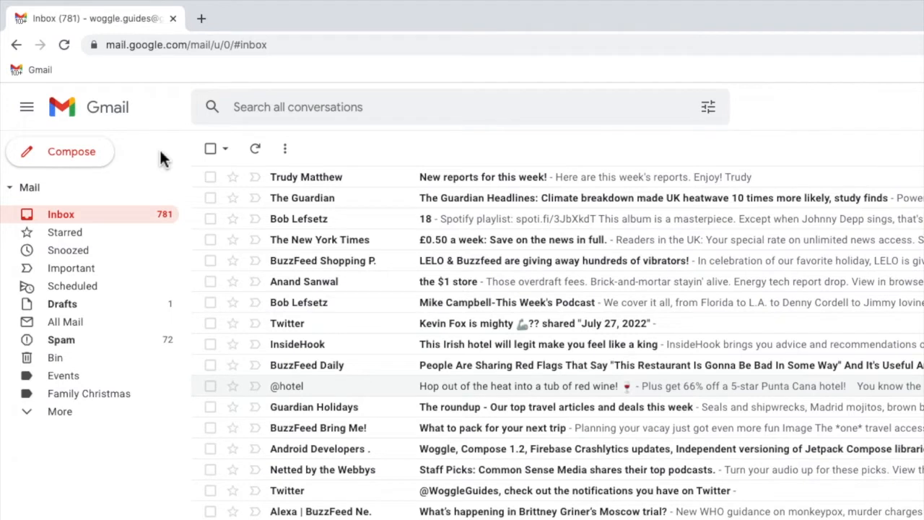
mouse_move(210, 173)
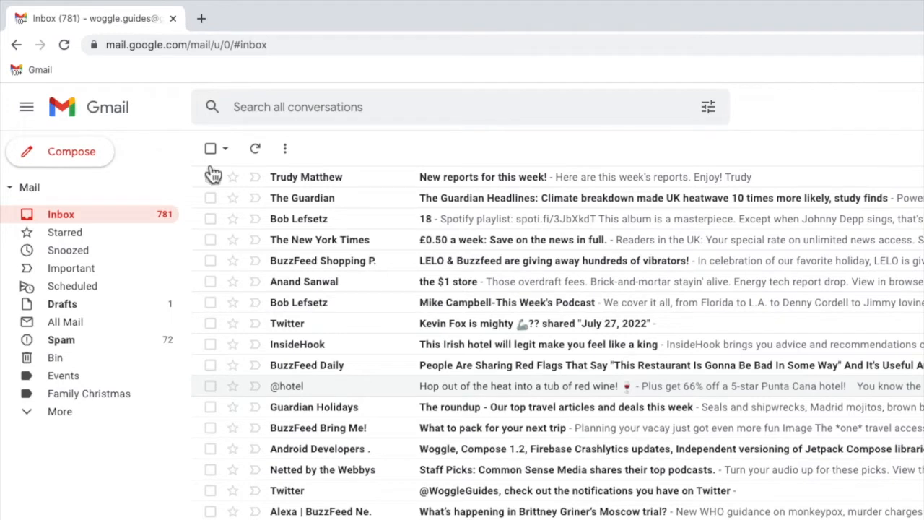
mouse_move(373, 182)
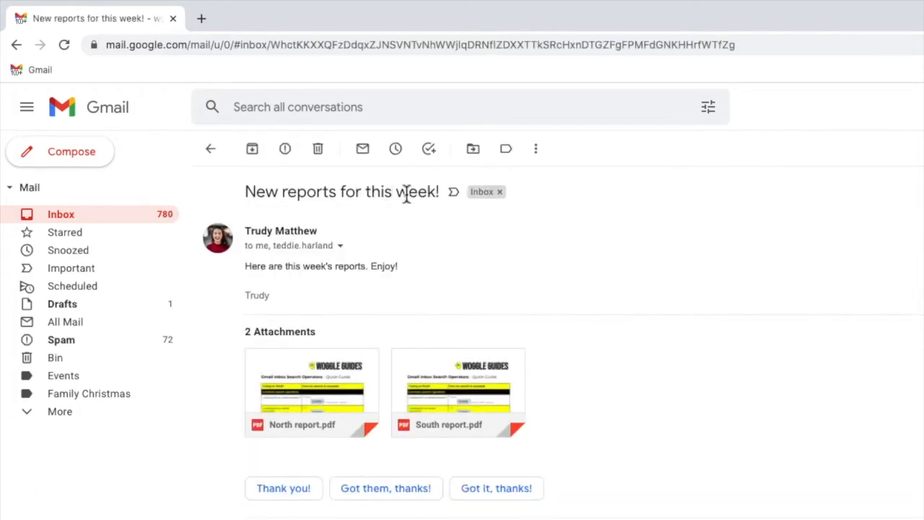
mouse_move(375, 248)
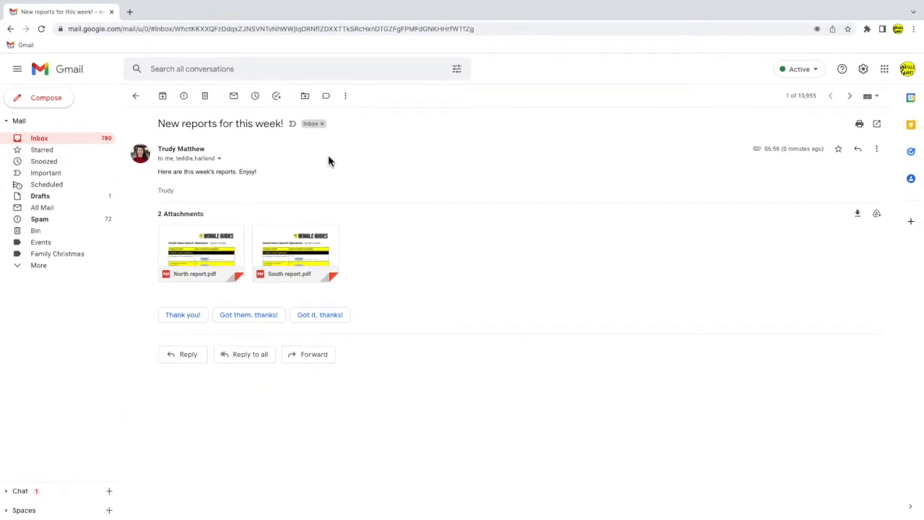
mouse_move(834, 166)
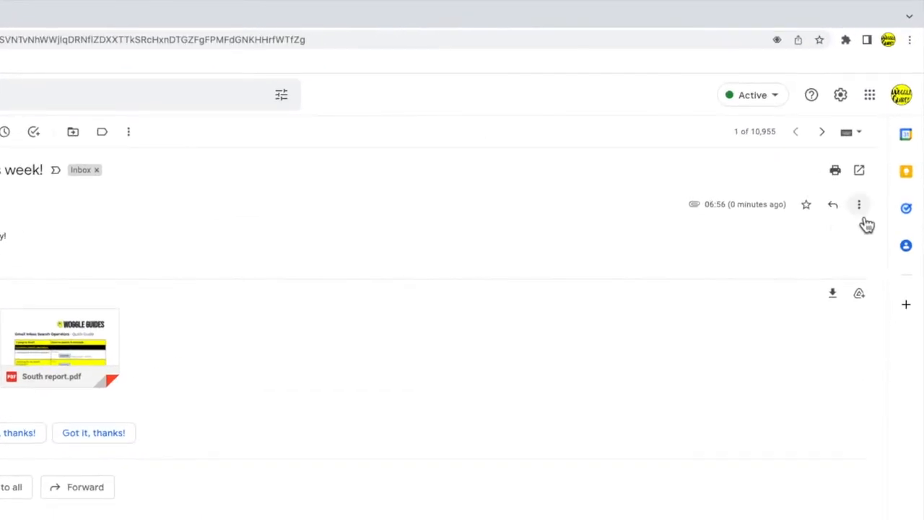
mouse_move(859, 205)
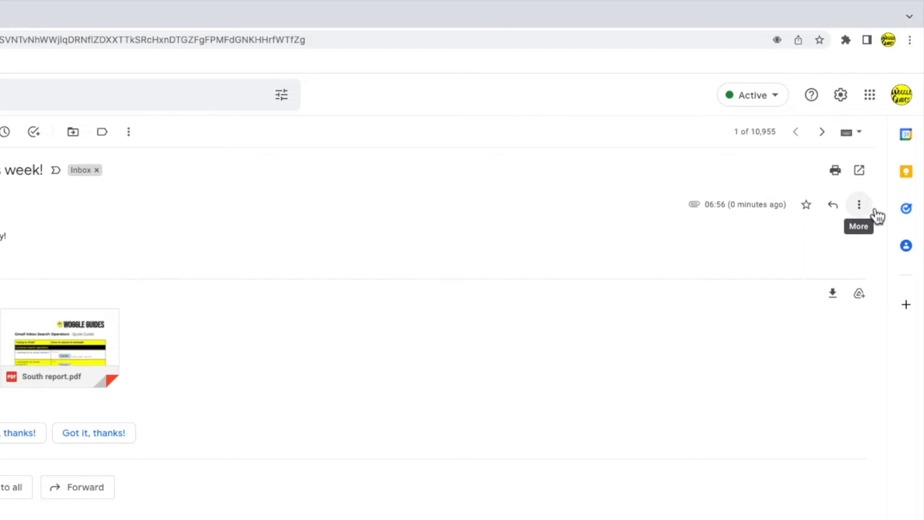
Start a Reply to all from the message's More menu on the reports email.
click(861, 205)
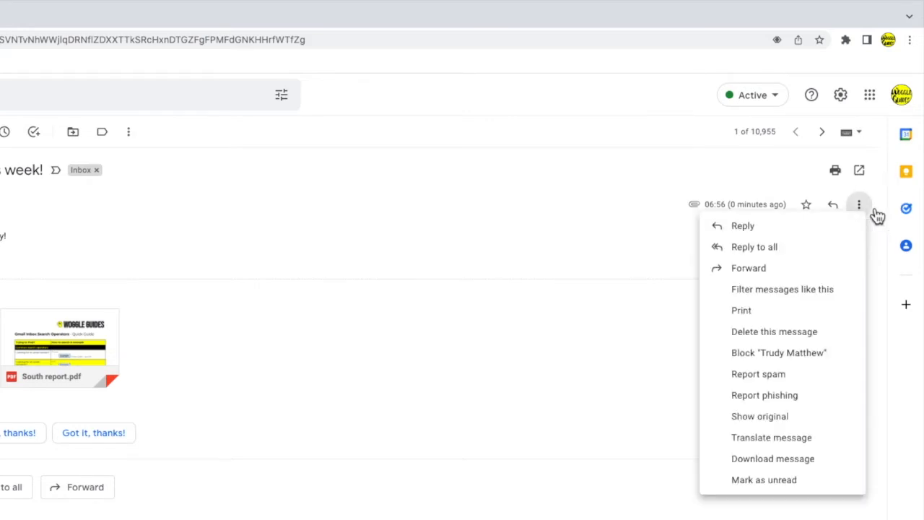
mouse_move(742, 225)
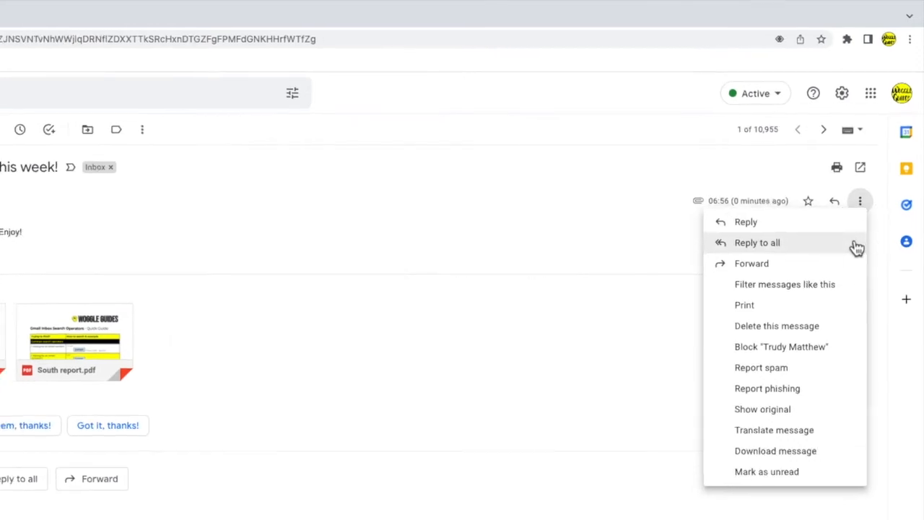
click(756, 242)
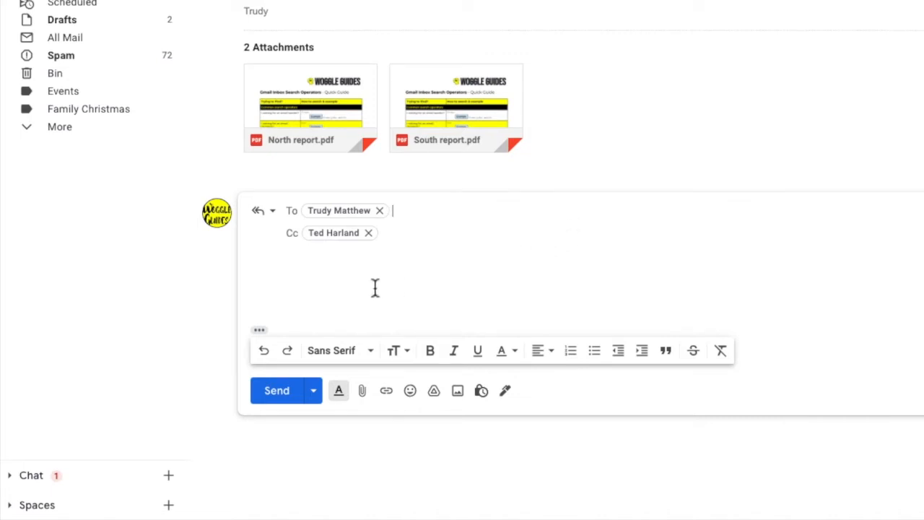
Enter 'Thanks Trudy!' as the reply body.
text(Thanks Trudy!)
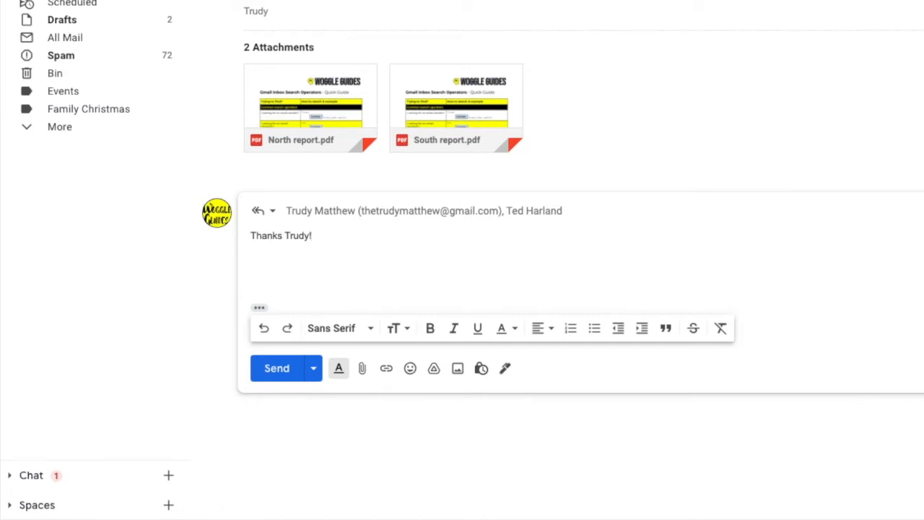
Make 'Thanks' bold and underline 'Trudy' in the reply.
double_click(266, 235)
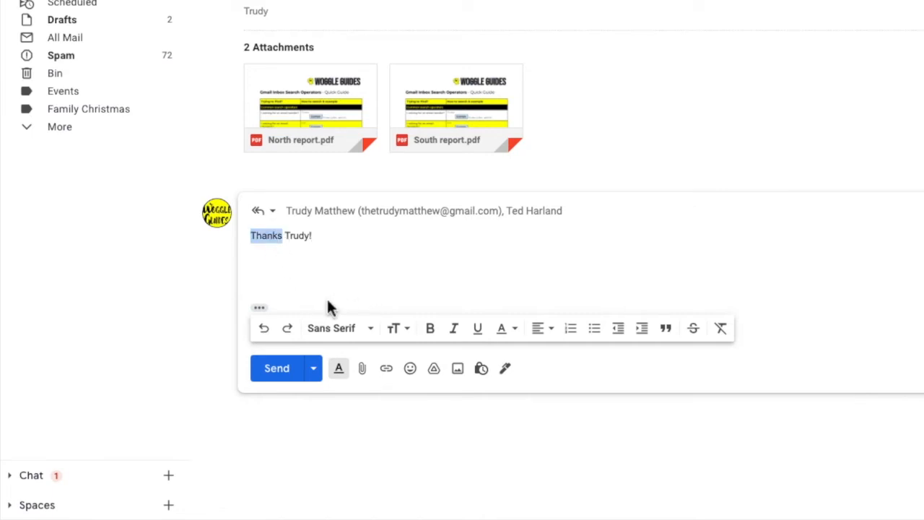
click(430, 328)
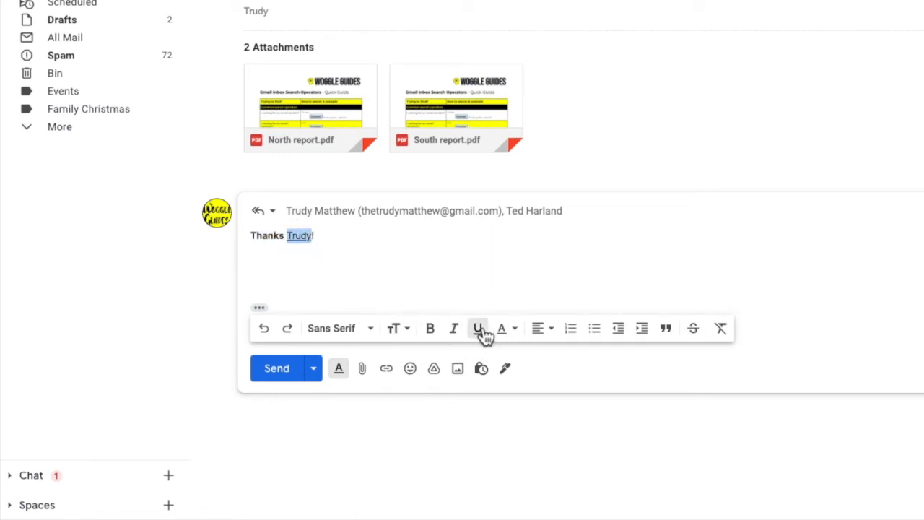
click(477, 328)
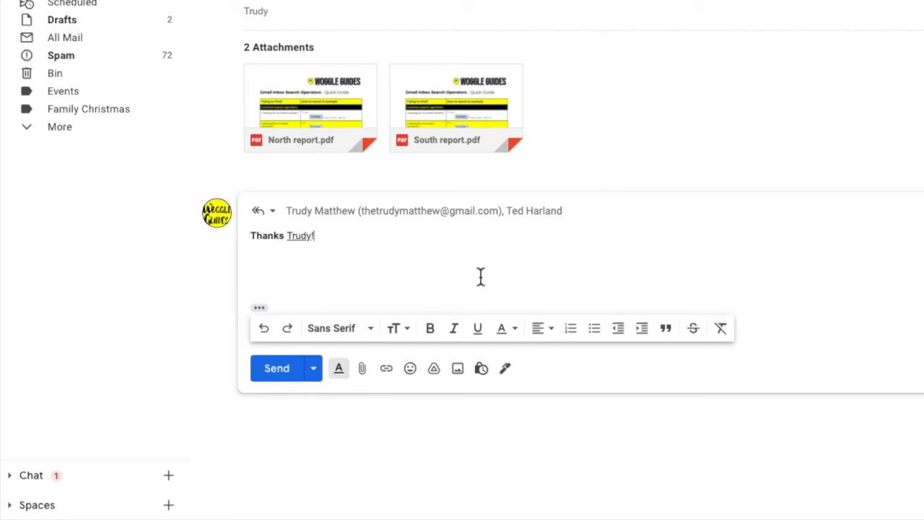
mouse_move(309, 389)
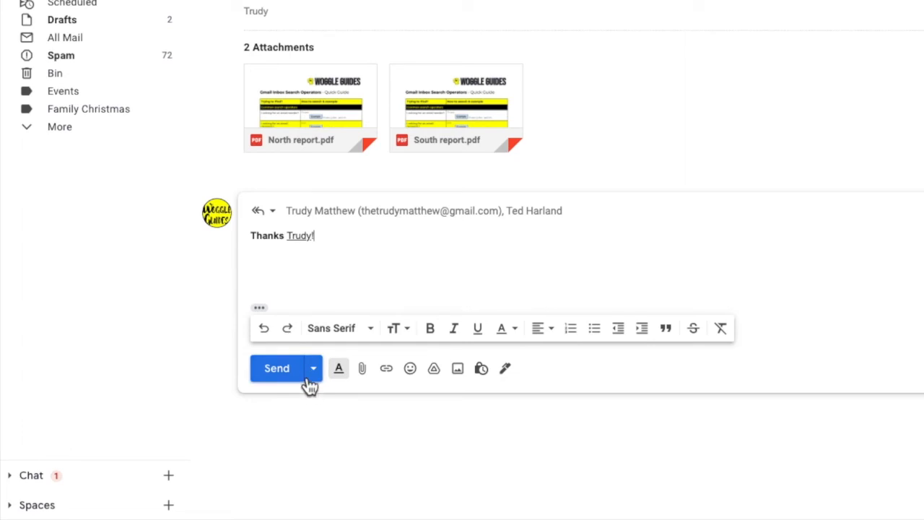
click(277, 368)
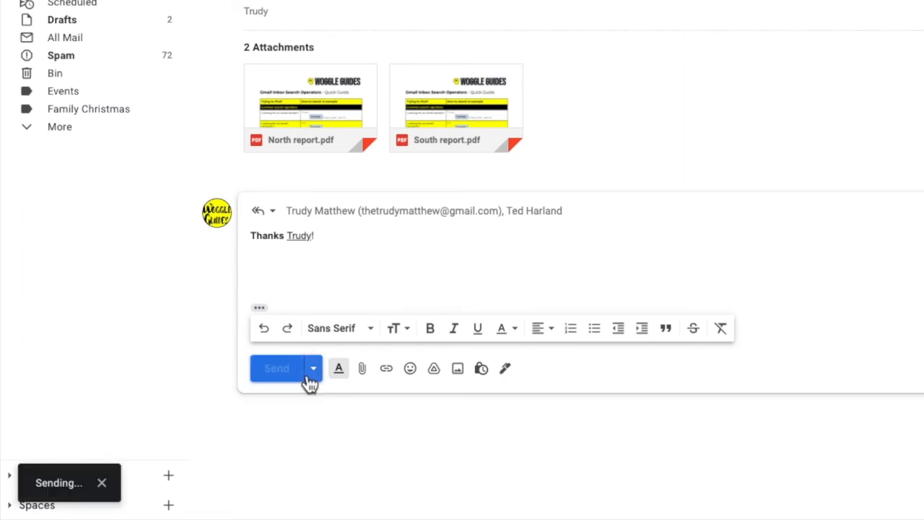
click(278, 368)
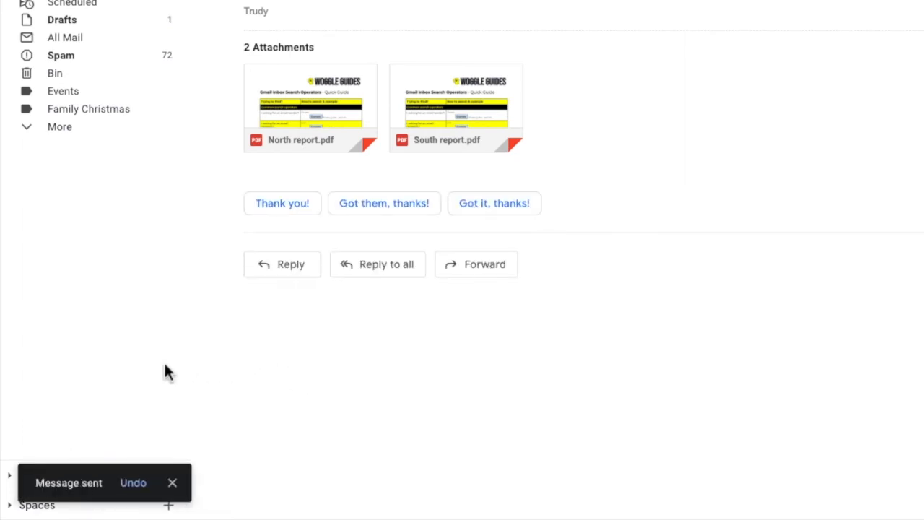
mouse_move(121, 397)
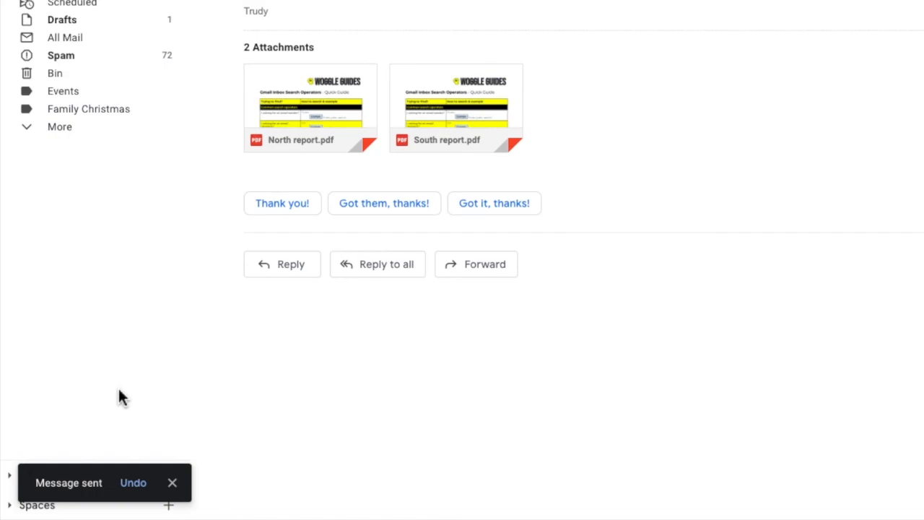